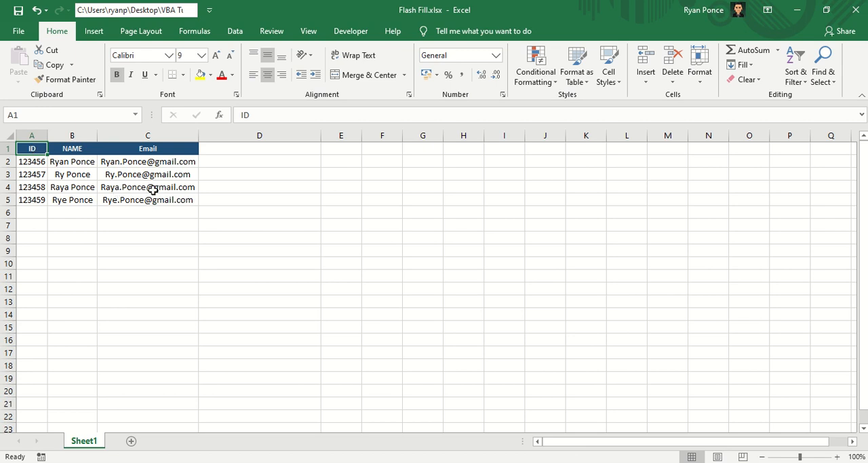
mouse_move(276, 168)
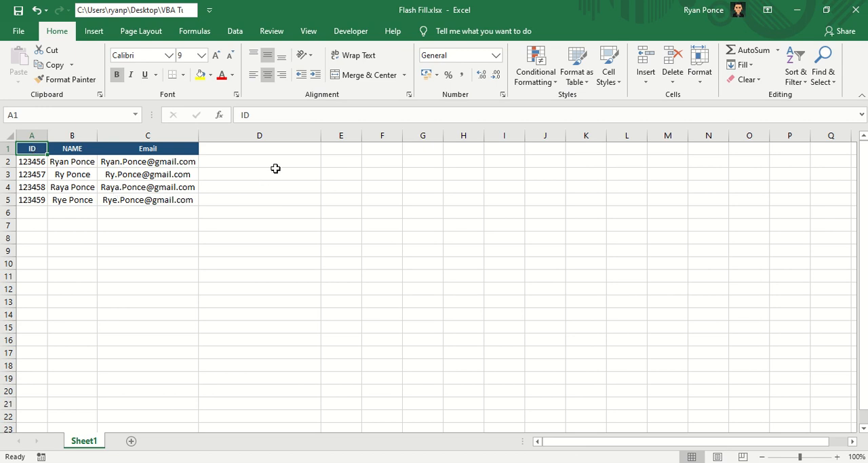
mouse_move(277, 163)
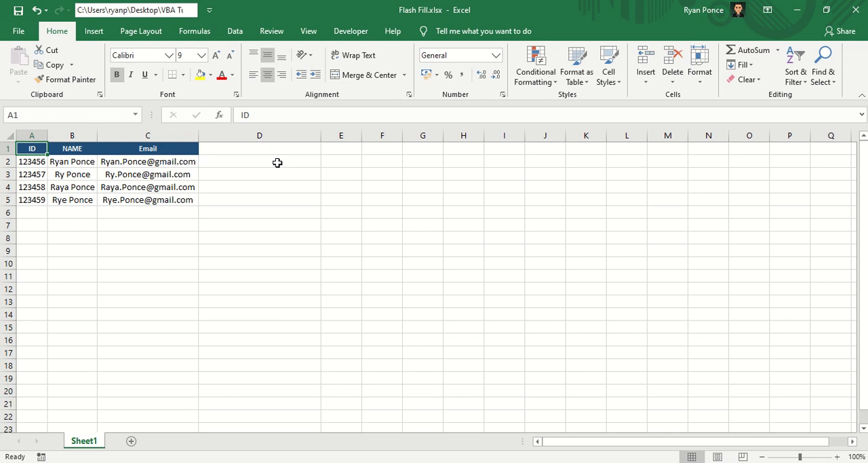
mouse_move(235, 30)
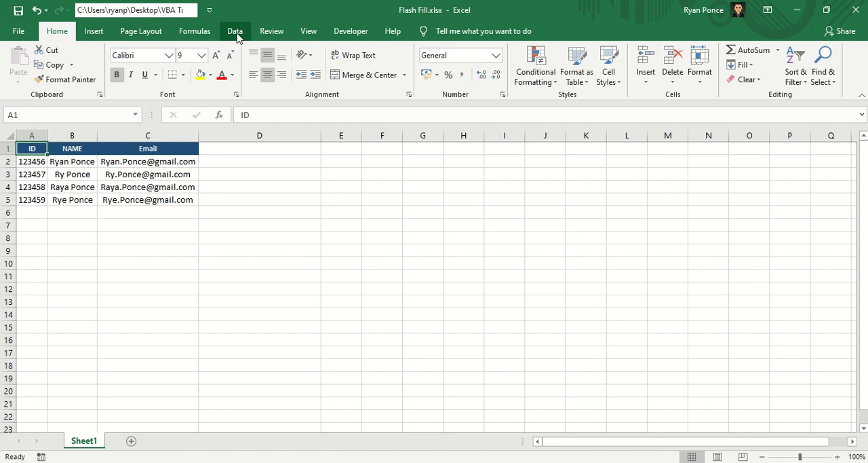
Step: Locate the Flash Fill tool among the Data tools and view its description
left_click(235, 31)
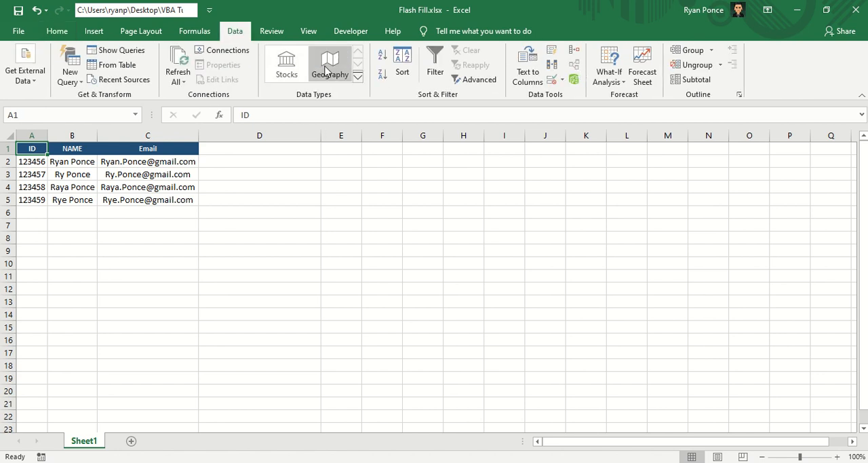
mouse_move(527, 104)
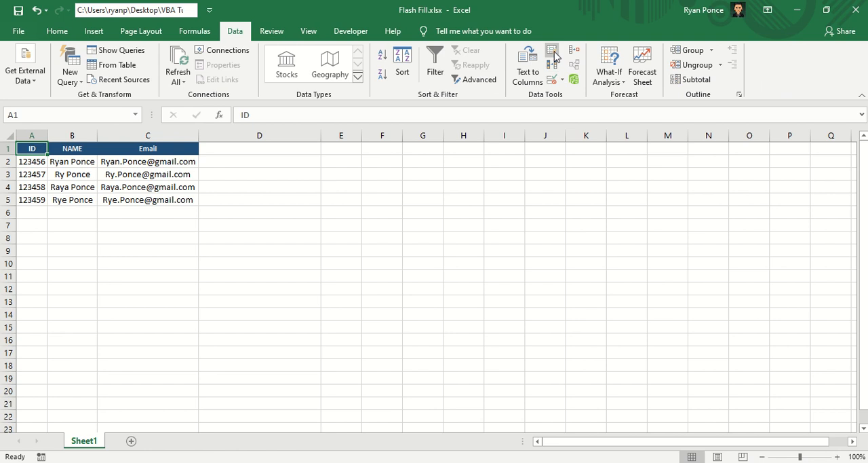
mouse_move(553, 55)
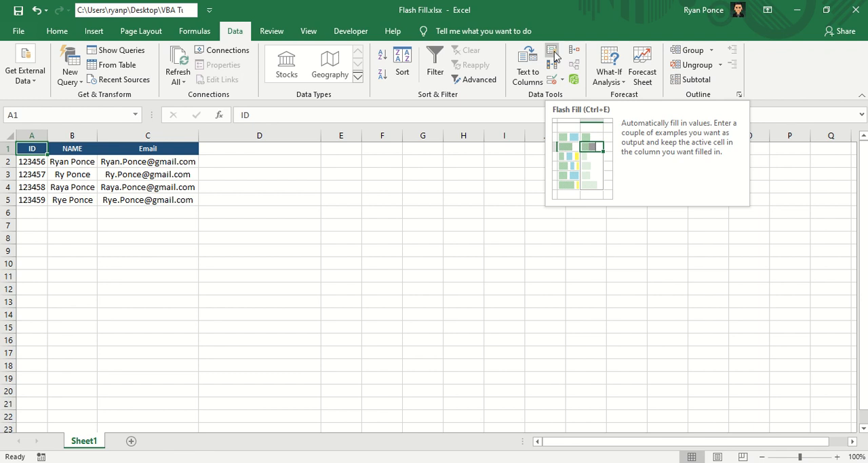
left_click(259, 200)
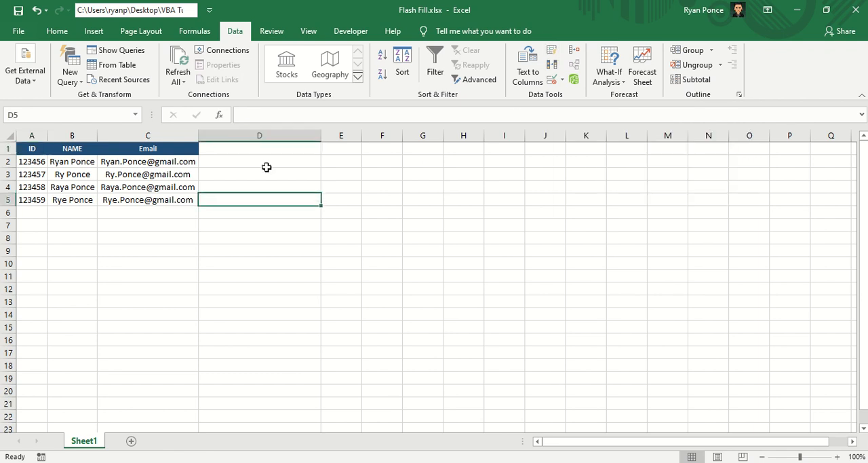
Step: Combine ID and first name in D2 with =A2&" "&LEFT(B2,FIND(" ",B2)-1), filled down to D5
left_click(147, 161)
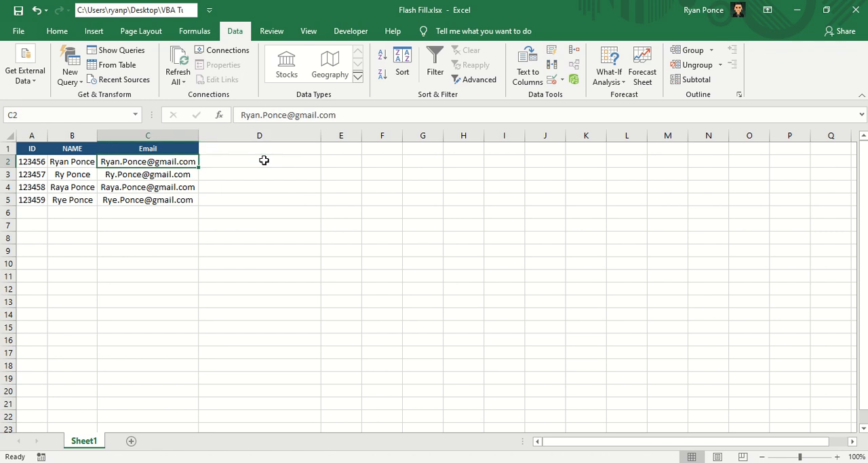
left_click(259, 161)
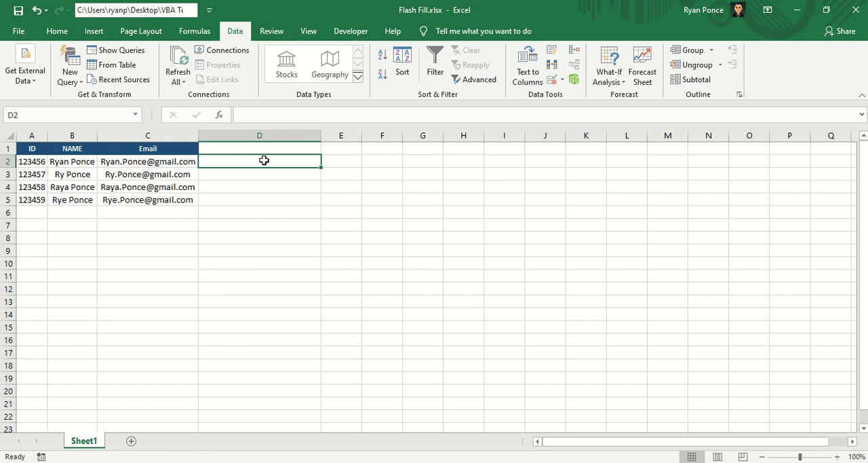
type("=")
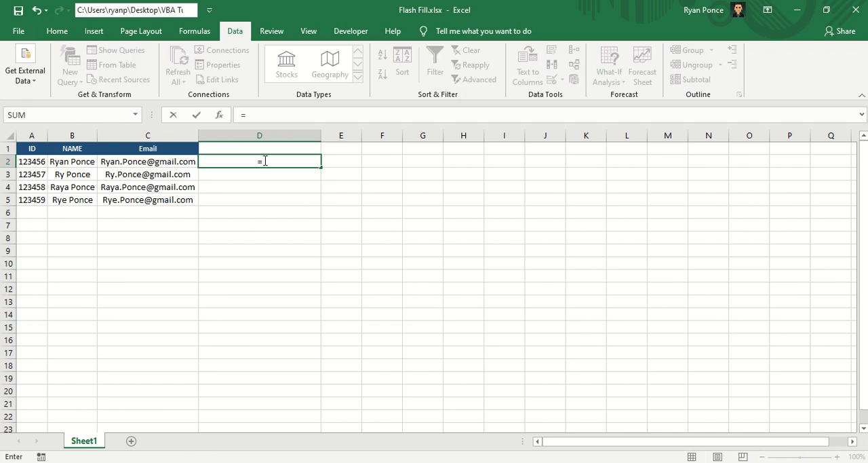
left_click(32, 161)
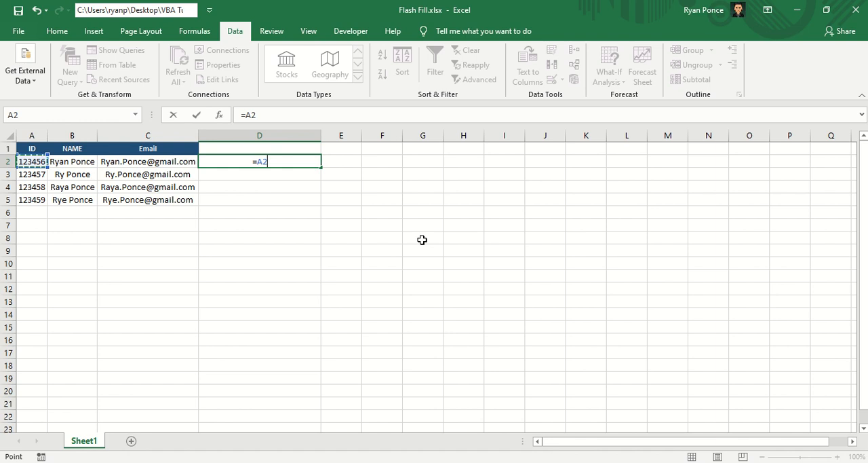
type("&\" \"")
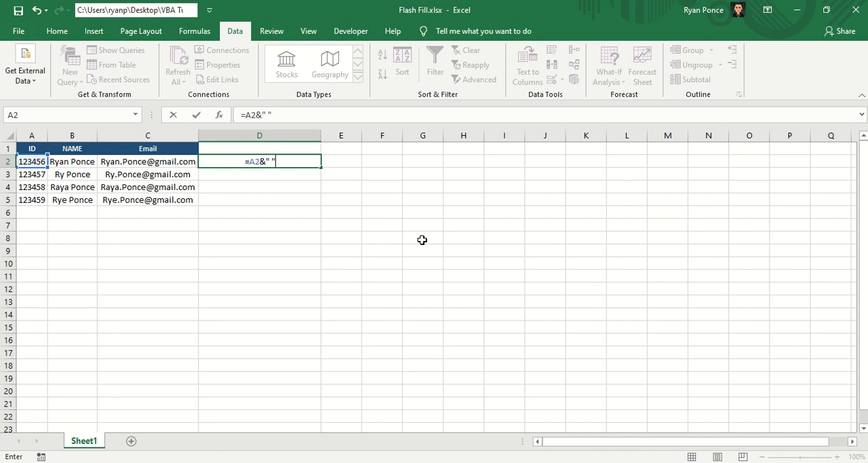
type("&")
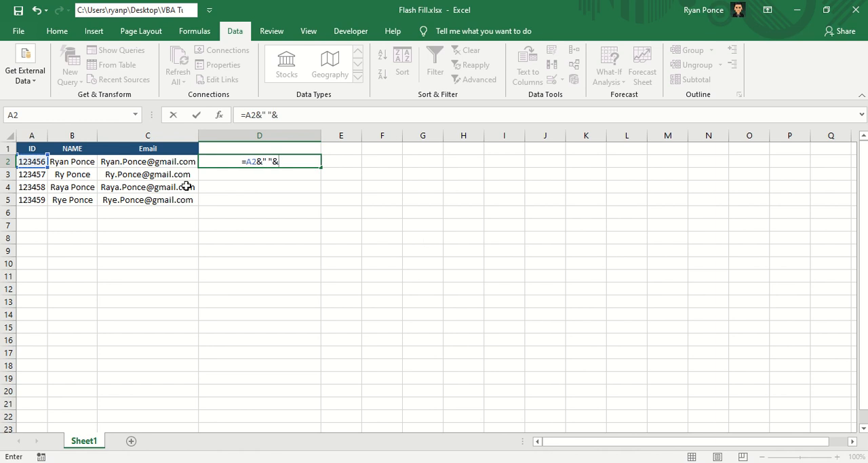
type("LEFT(B2,")
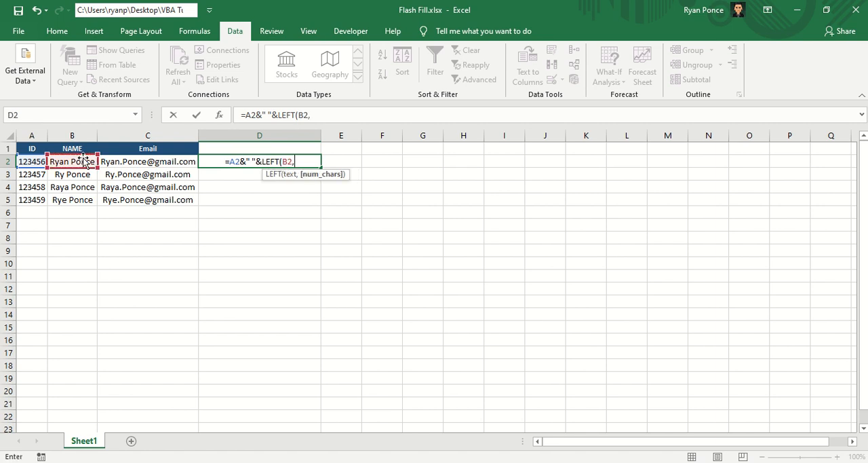
type("FIND(\" \",B2")
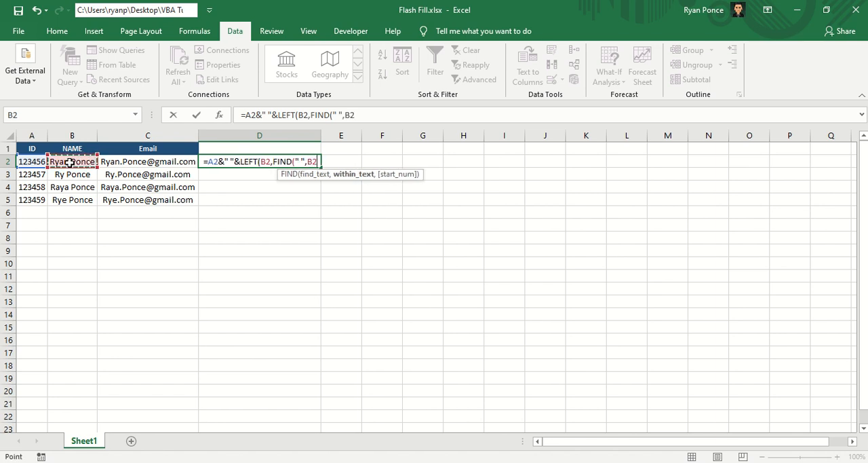
type(")-1")
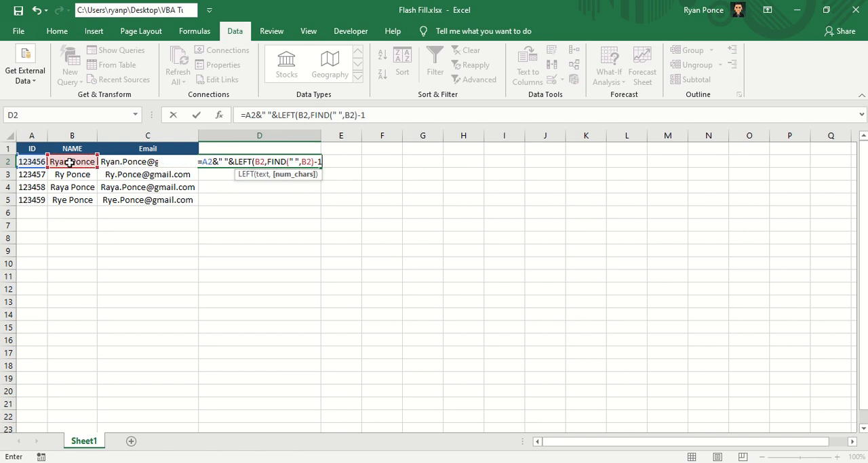
key("Return")
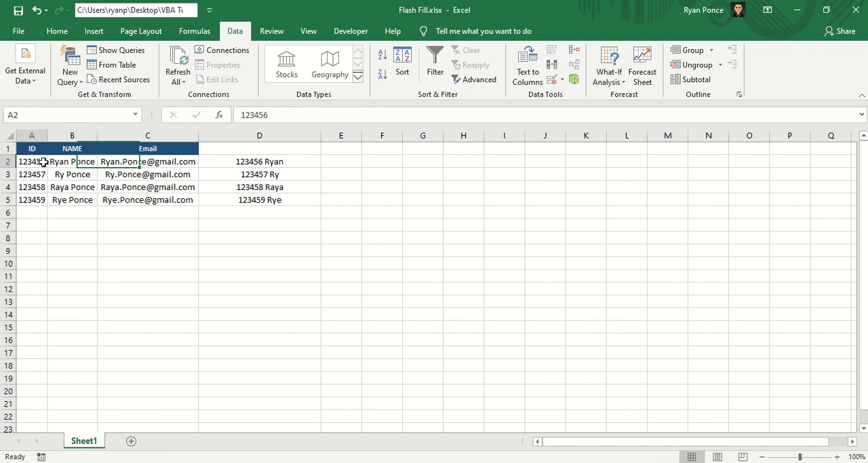
left_click(259, 173)
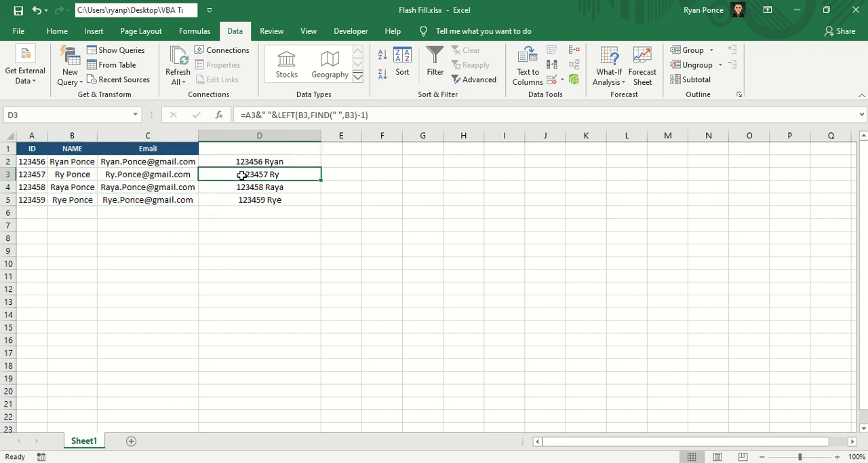
left_click_drag(260, 173, 259, 199)
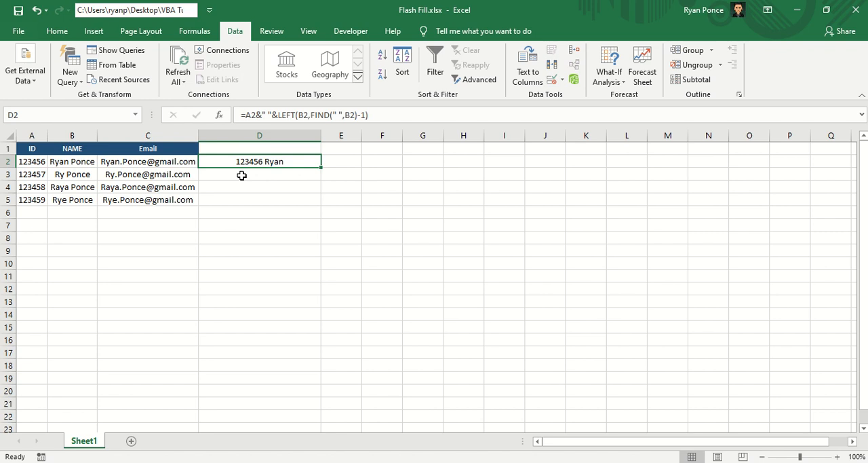
key("Delete")
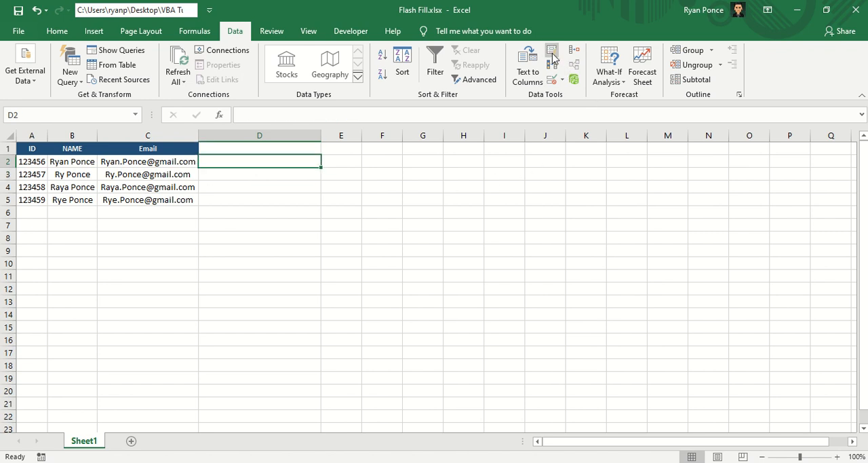
mouse_move(552, 57)
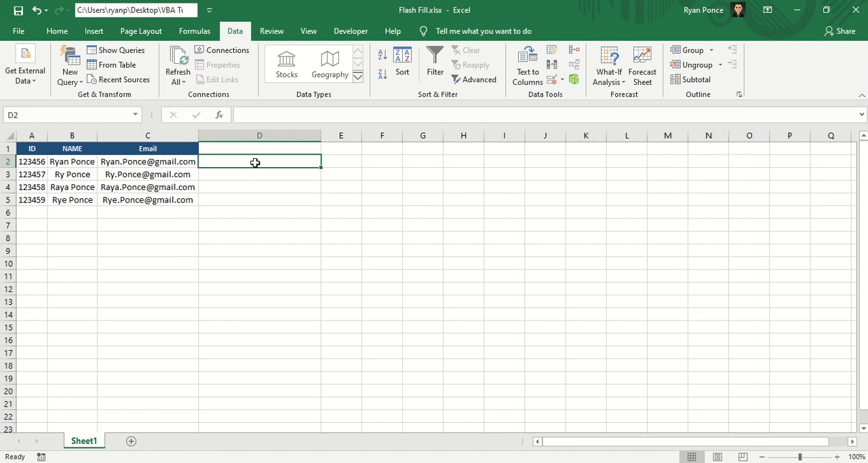
type("123456 rYAN")
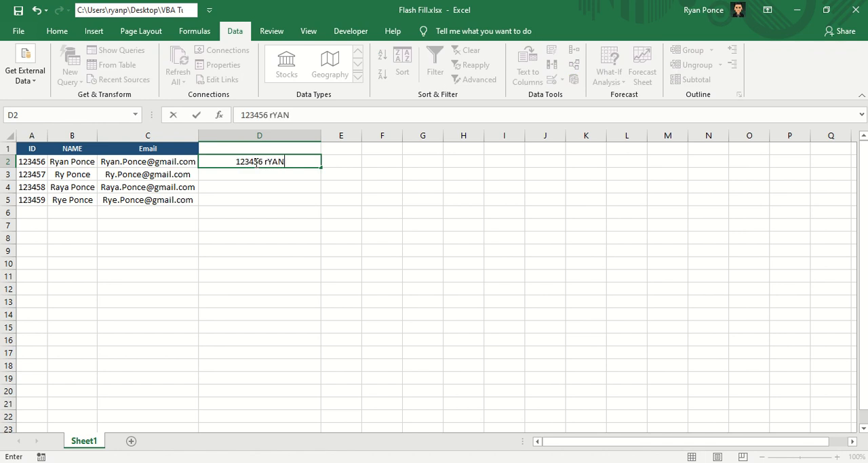
Step: Enter the plain example value '123456 Ryan' in D2
key("backspace")
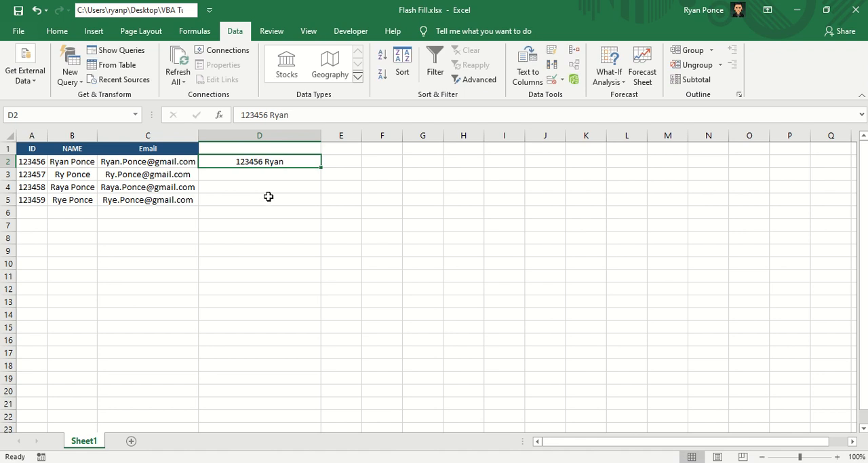
mouse_move(306, 201)
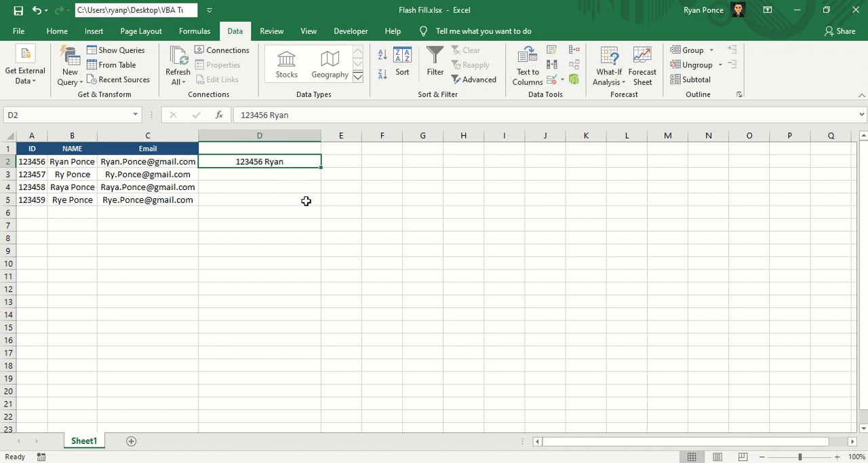
mouse_move(551, 53)
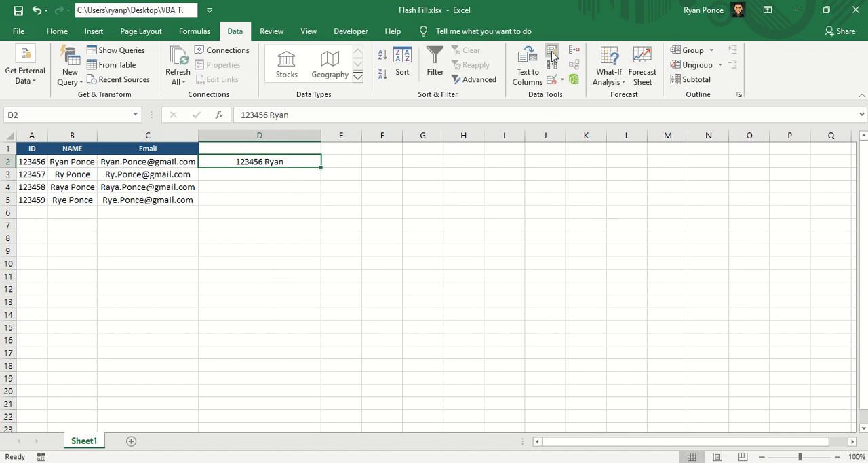
Step: Flash Fill D3–D5 from D2's example (123457 Ry, 123458 Raya, 123459 Rye) and check each result
left_click(552, 58)
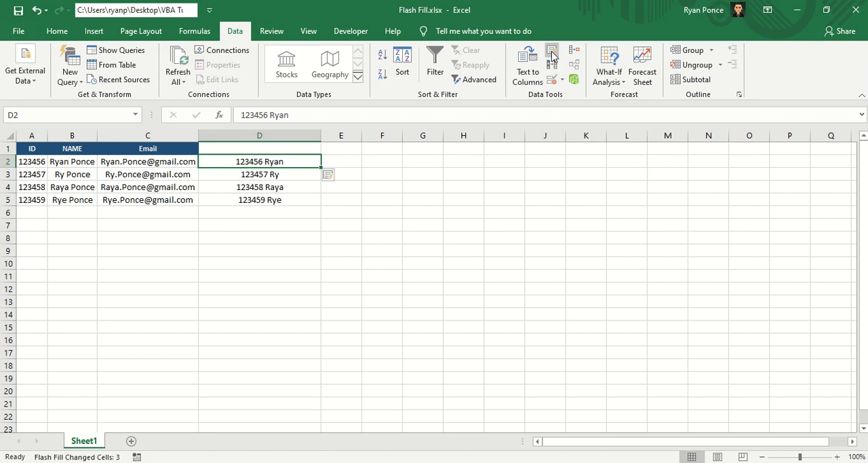
left_click(260, 173)
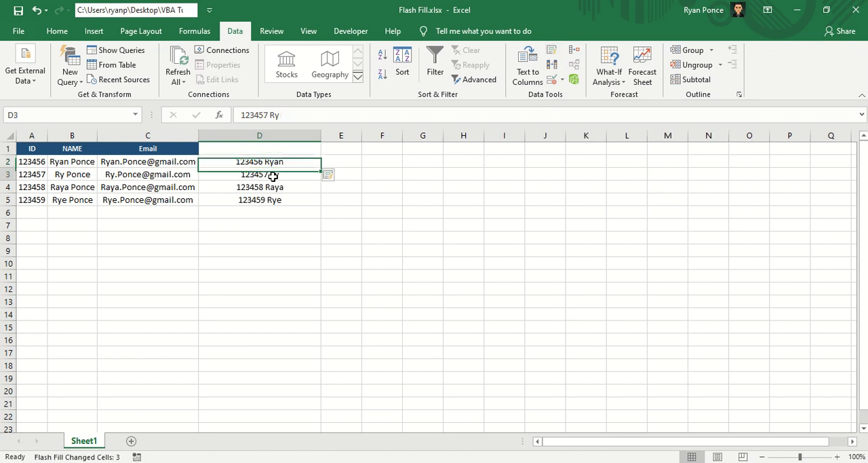
left_click(259, 186)
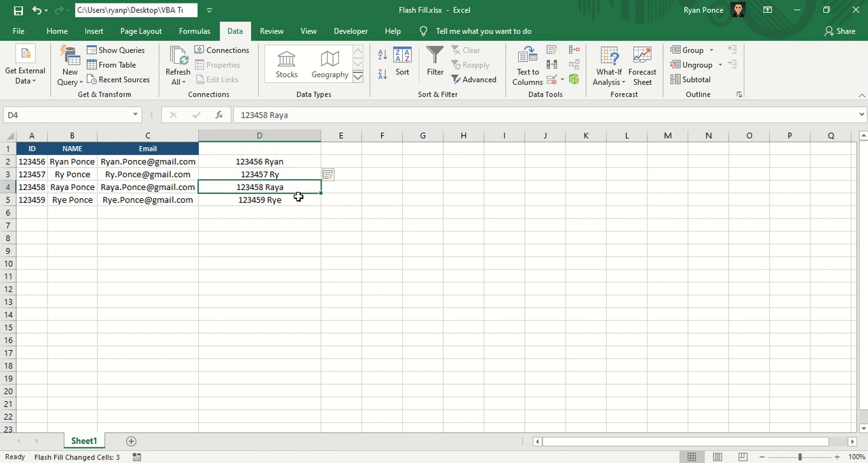
left_click(259, 199)
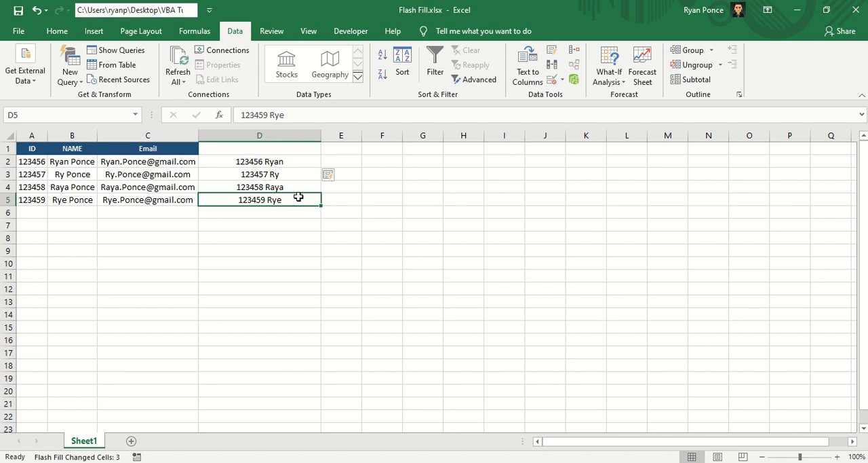
left_click(259, 161)
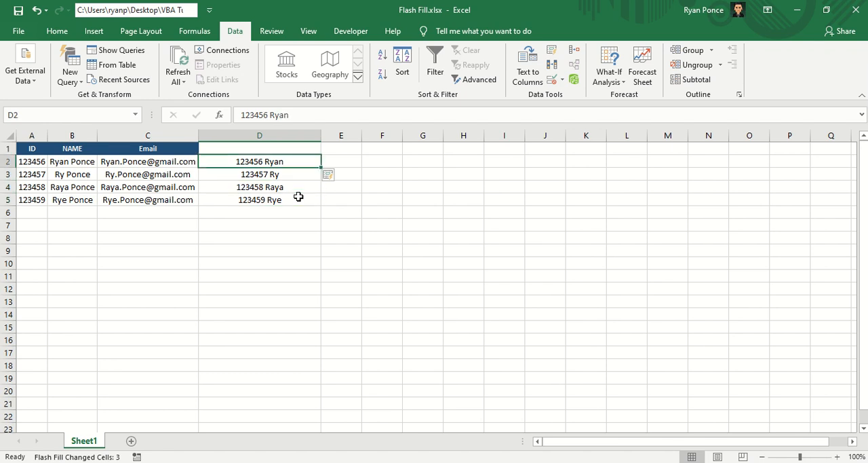
mouse_move(294, 174)
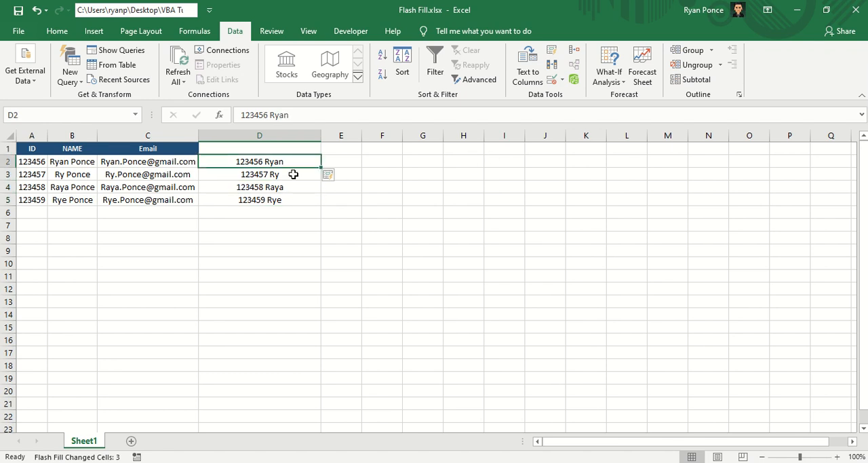
left_click(259, 174)
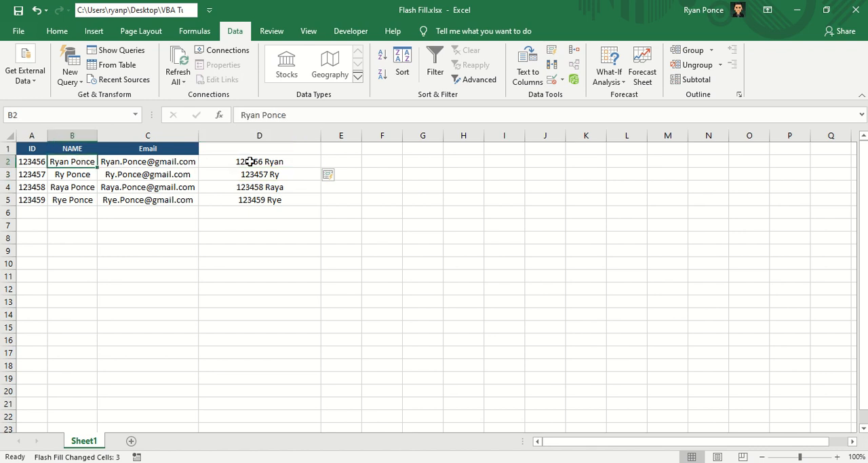
Step: Append last-name initial 'P' to D2 so Flash Fill updates D3–D5, then review D2:D5
double_click(259, 162)
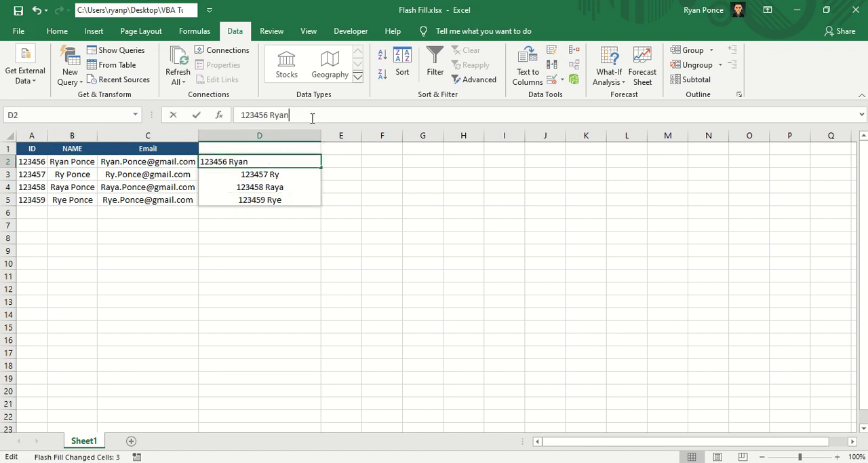
mouse_move(480, 179)
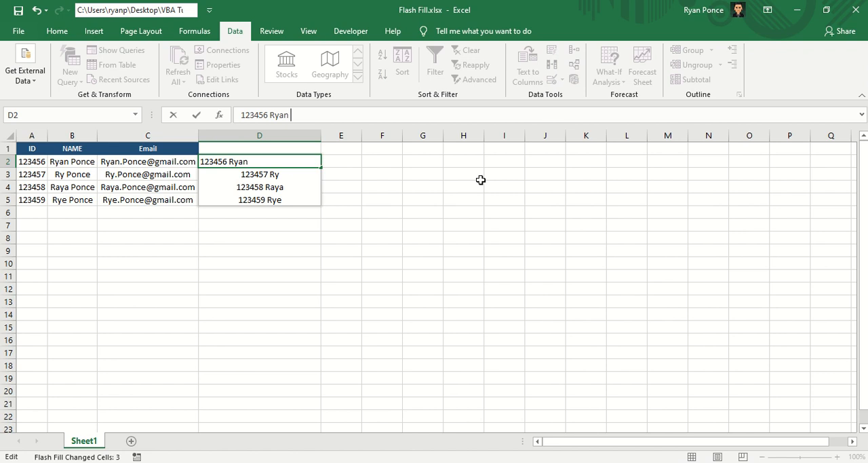
type("P")
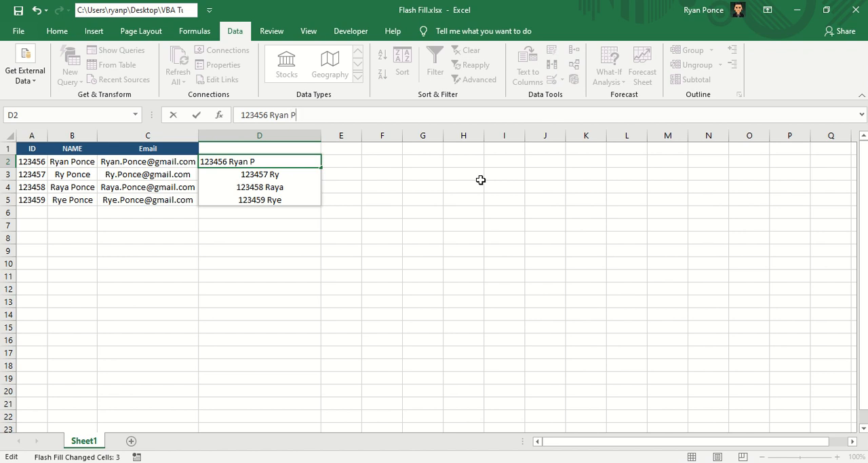
key("Return")
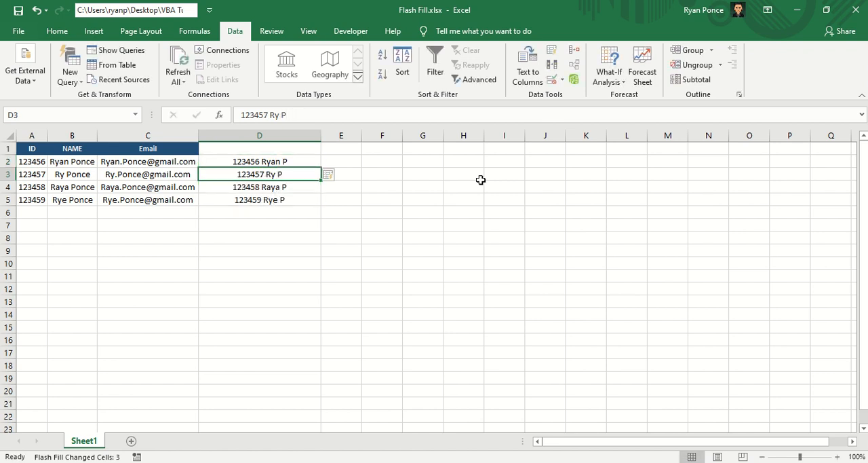
left_click(382, 250)
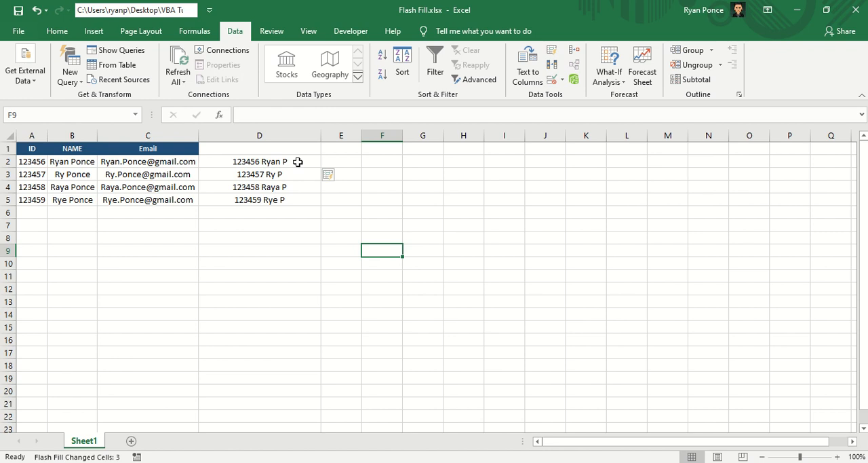
left_click_drag(259, 162, 259, 200)
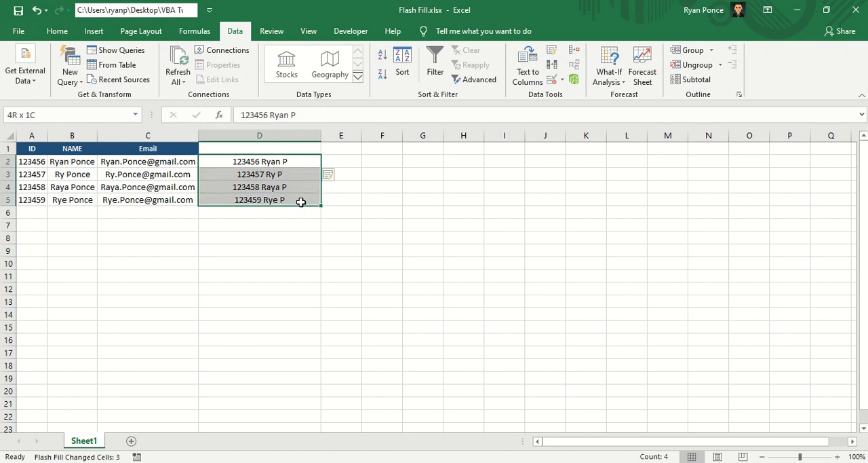
left_click(259, 161)
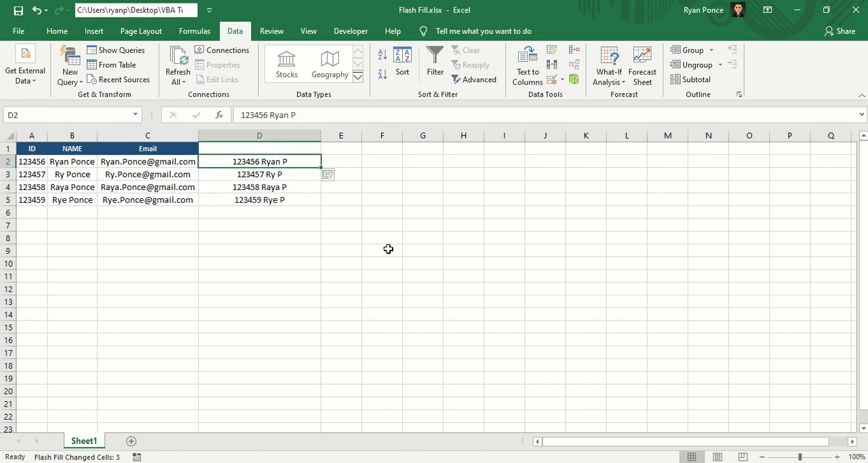